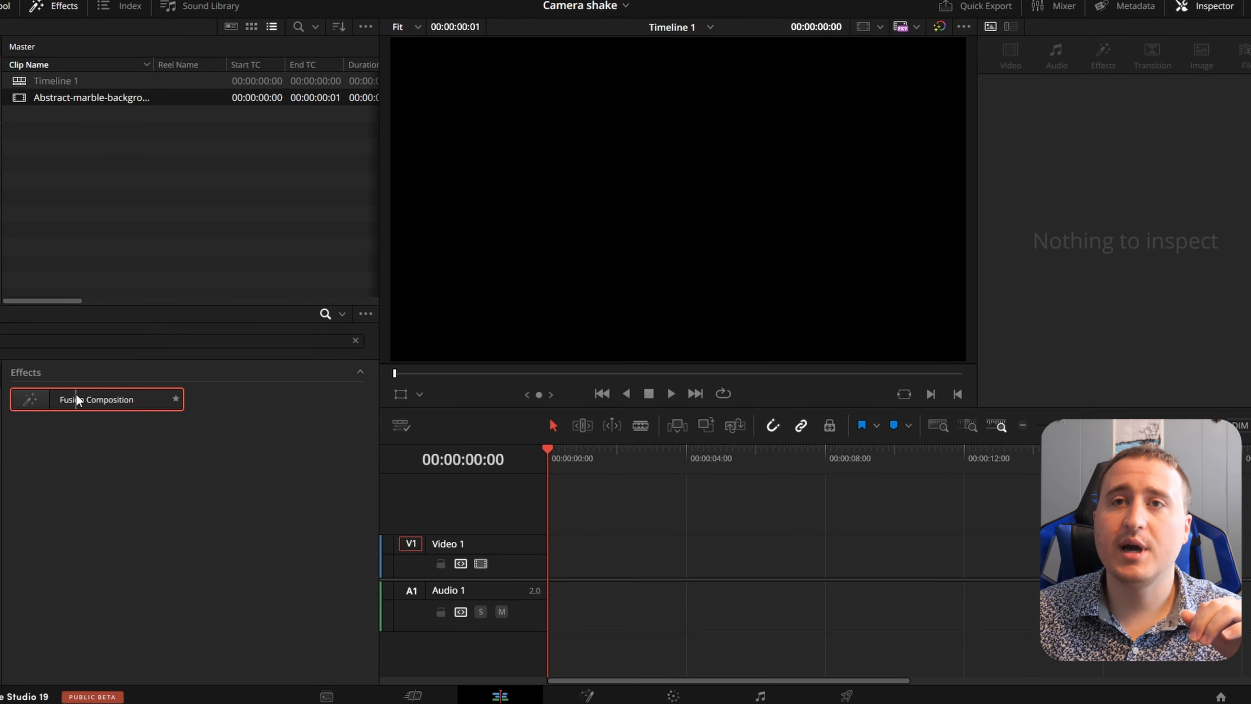
Step: Drop a Fusion Composition clip onto V1 at 00:00 and bring up its context menu
drag(95, 399, 633, 556)
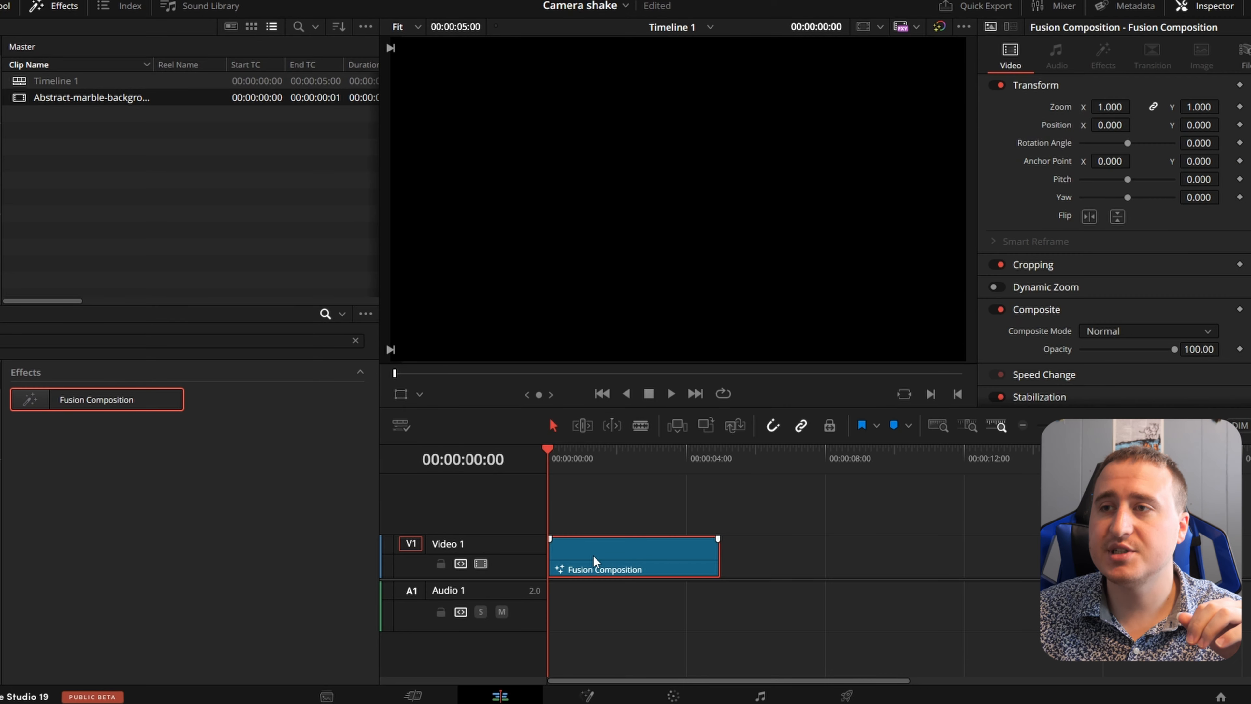
right_click(633, 556)
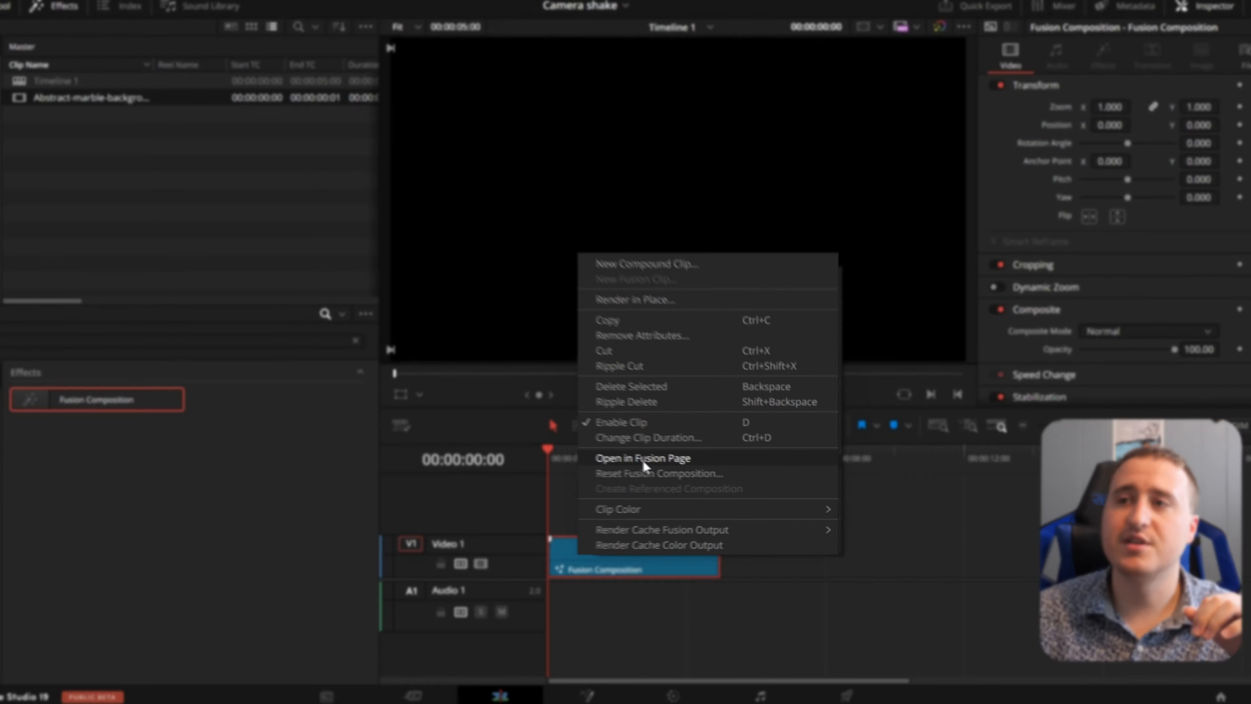
Step: Open the clip in the Fusion page and wire MediaIn1 into a Merge1 over Background1
click(642, 458)
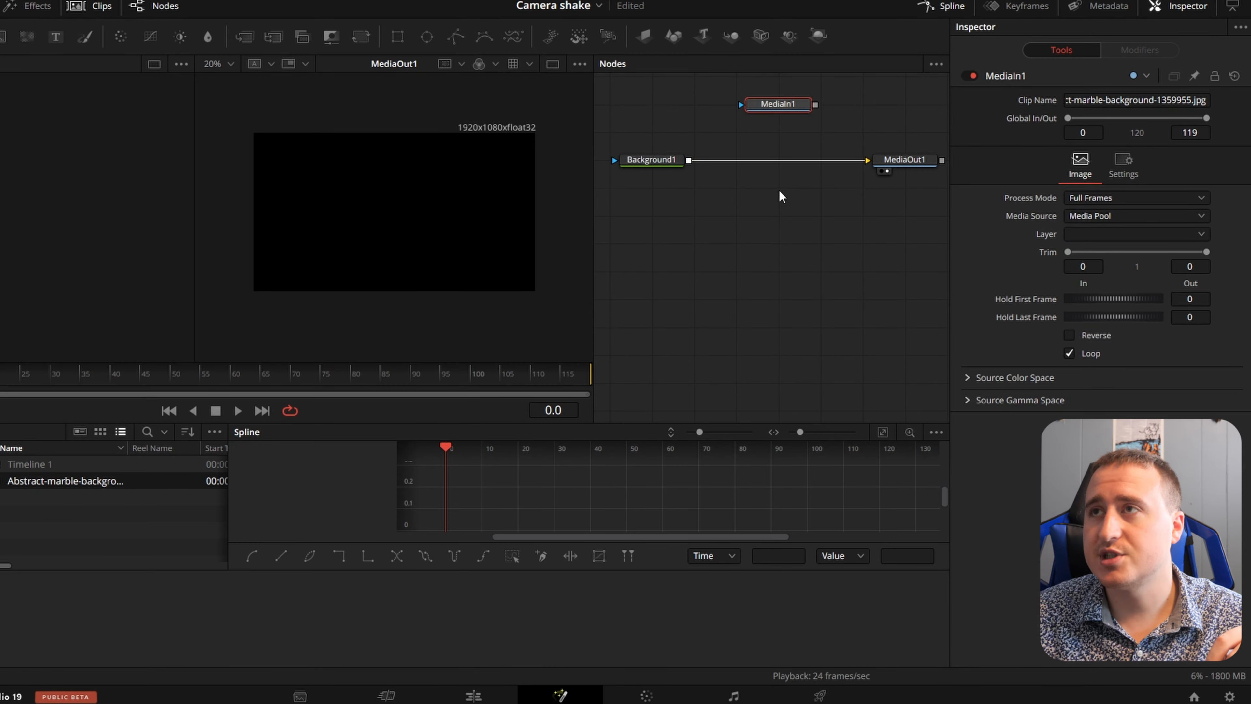
drag(814, 104, 688, 164)
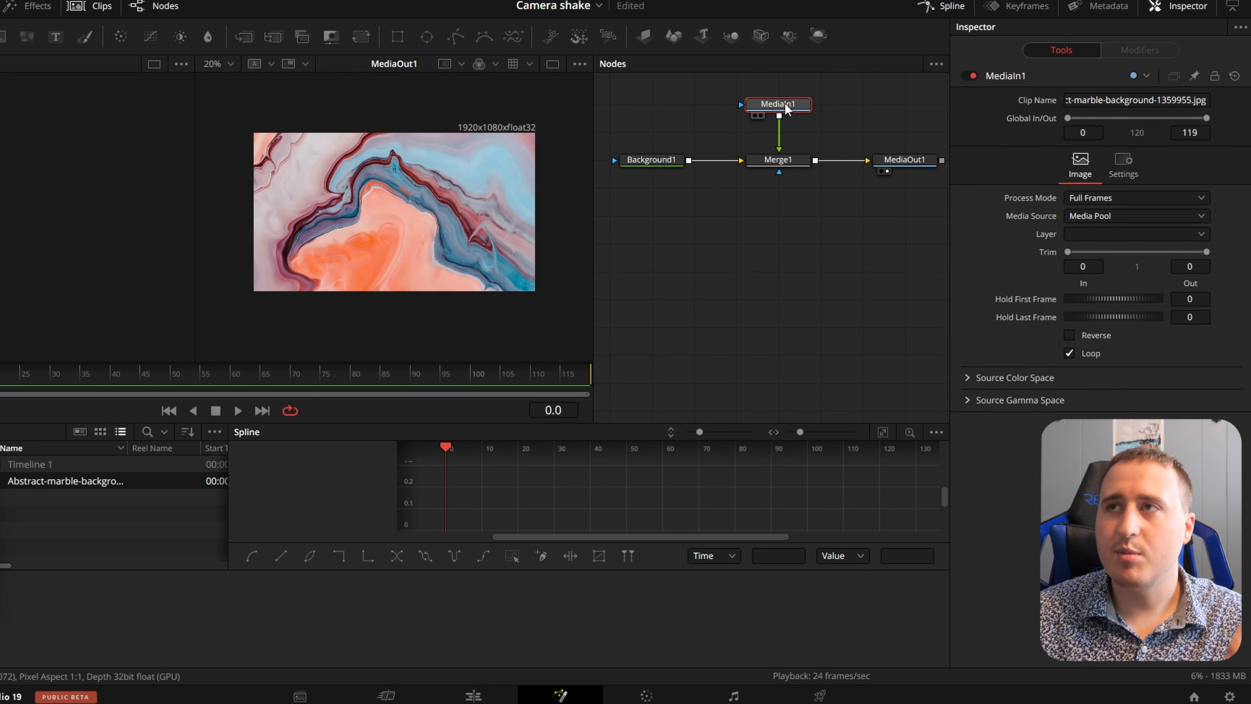
mouse_move(779, 103)
text(tr)
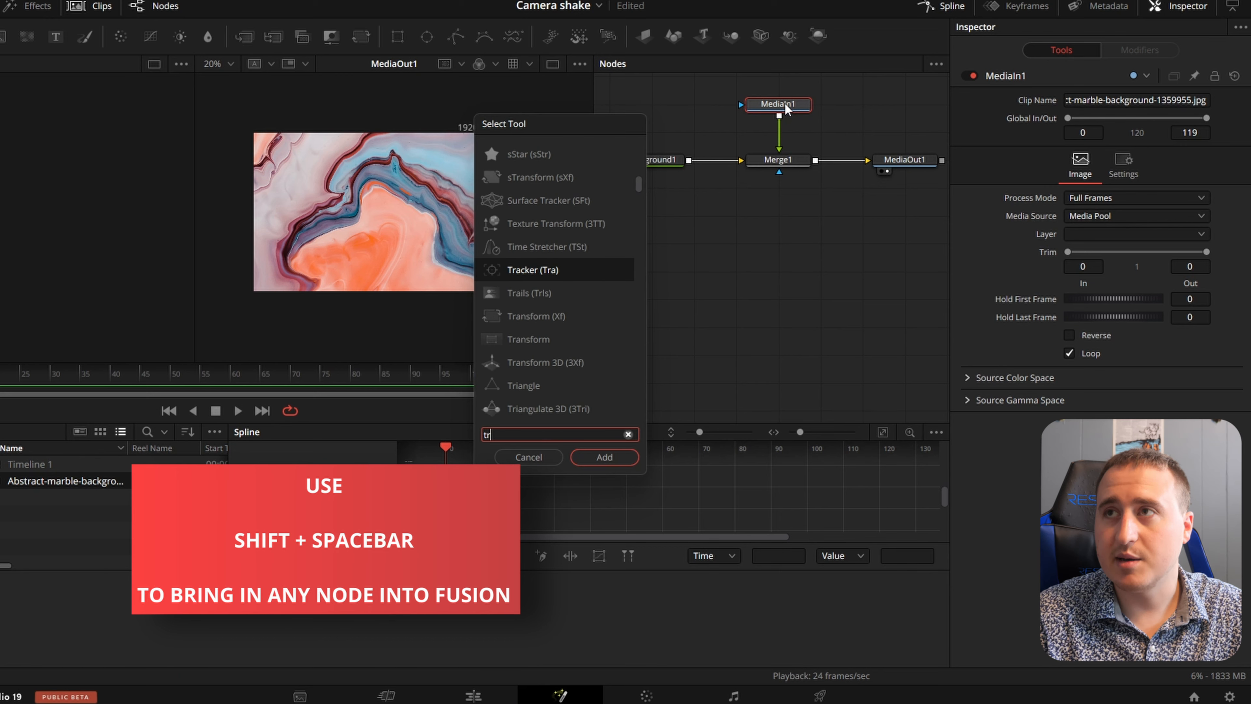
Step: Add Transform1 after MediaIn1 with Size about 0.166, centering a small marble picture
click(605, 457)
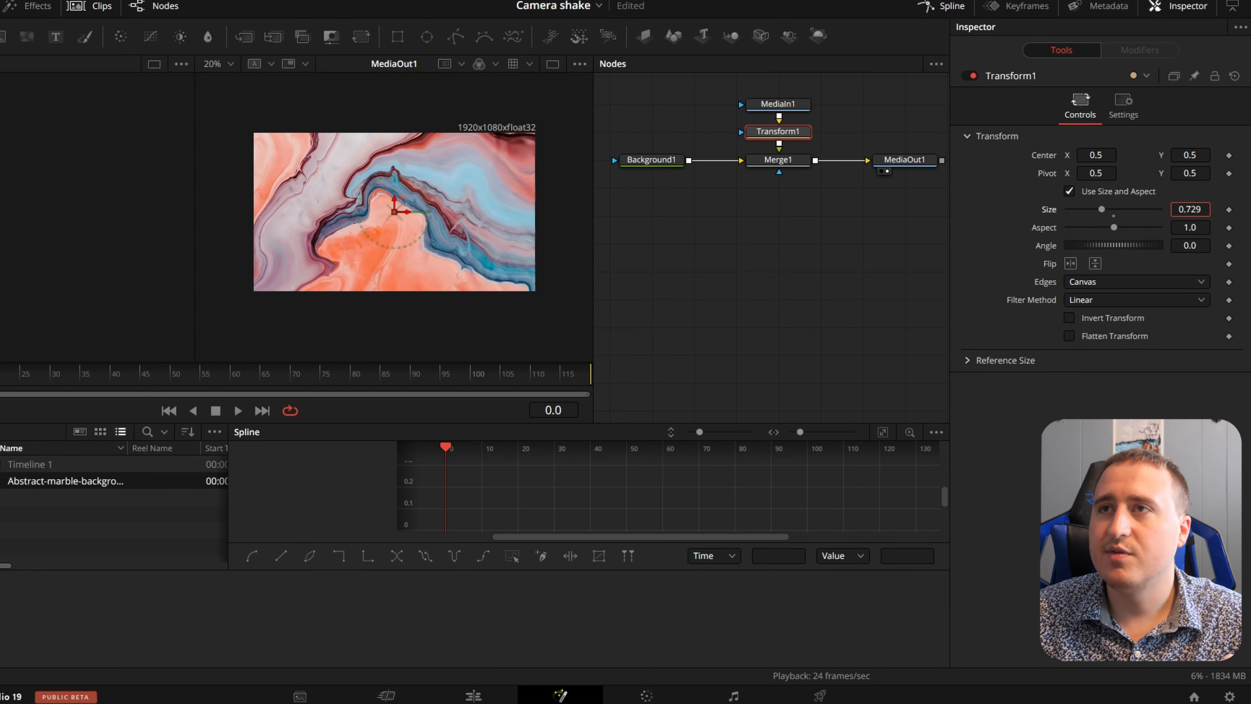
drag(1102, 209, 1076, 209)
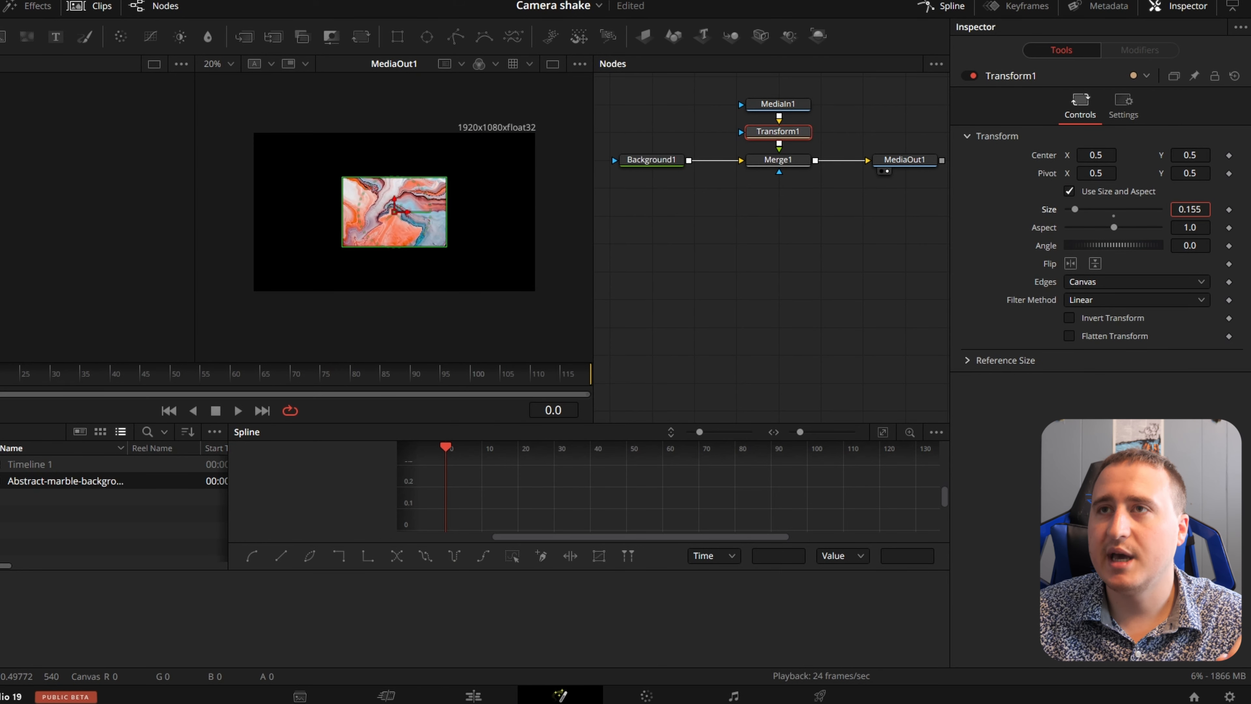
drag(1074, 209, 1085, 209)
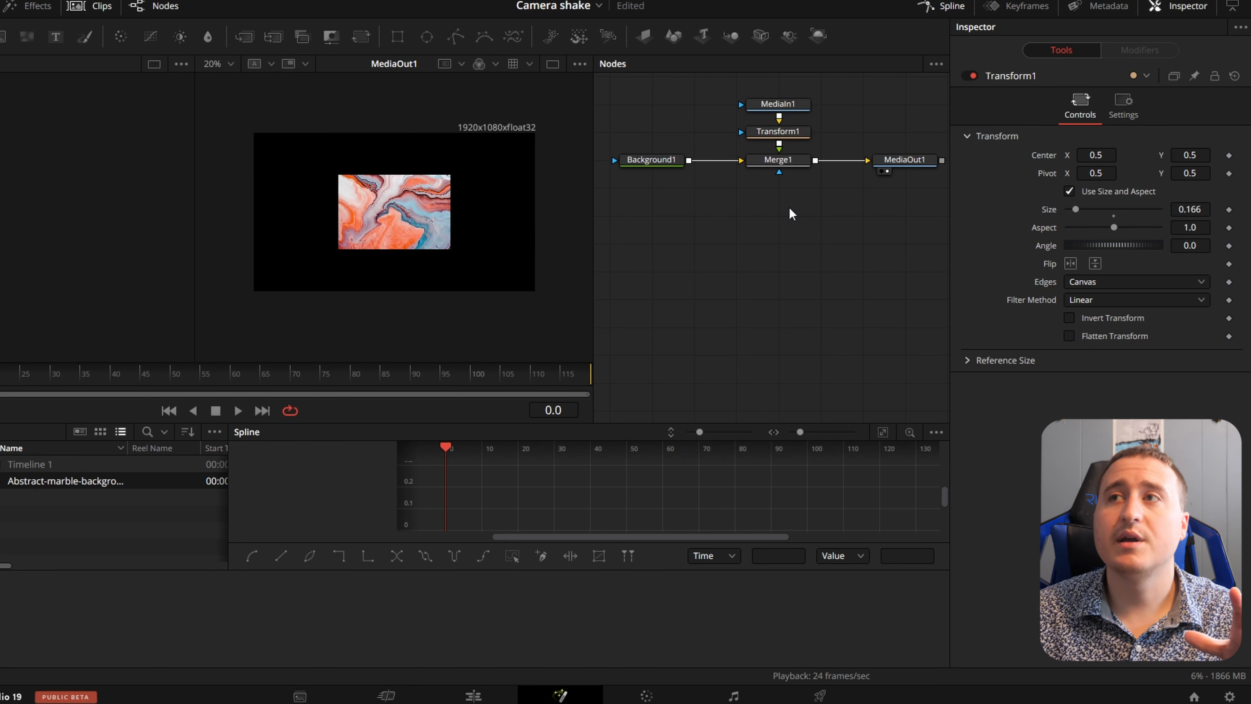
mouse_move(822, 244)
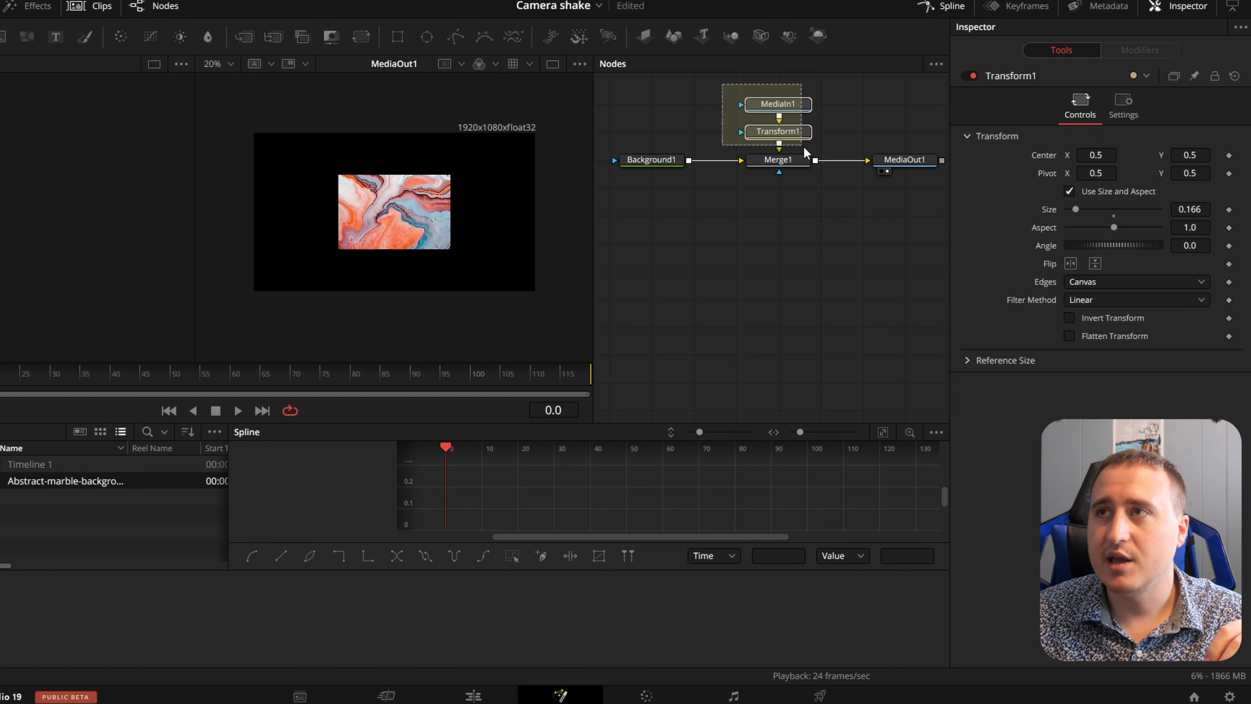
click(777, 76)
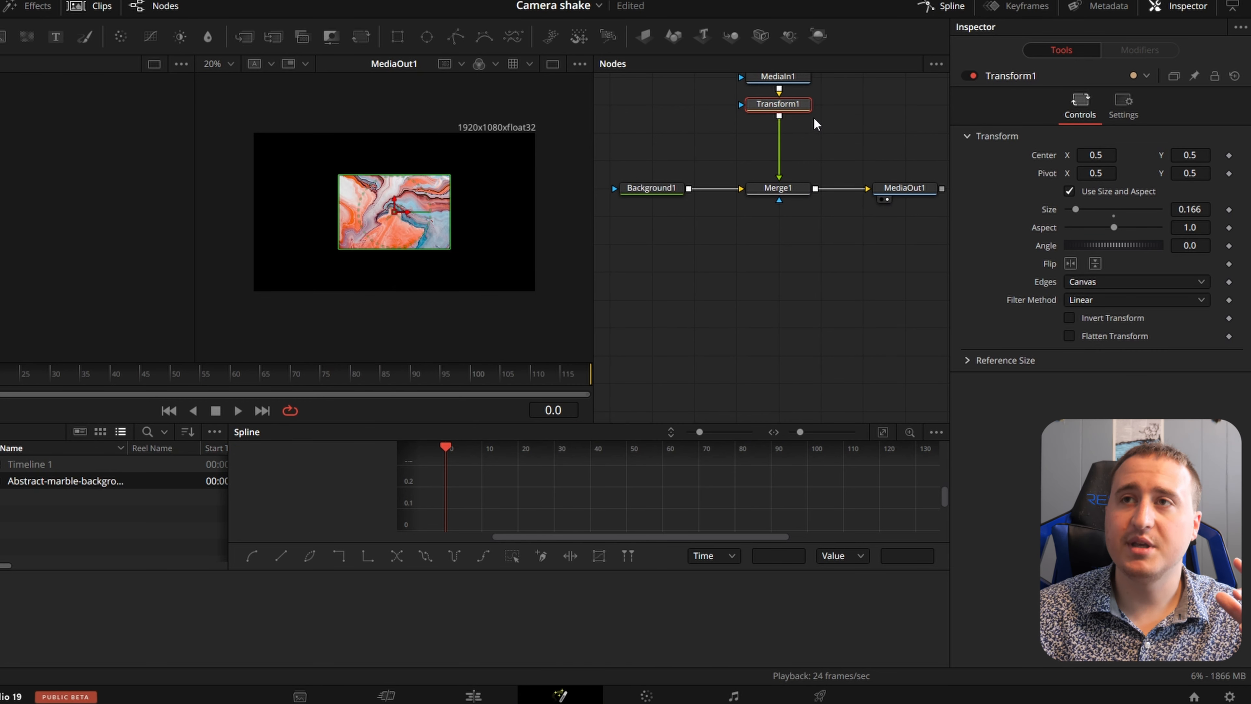
mouse_move(849, 128)
text(trans)
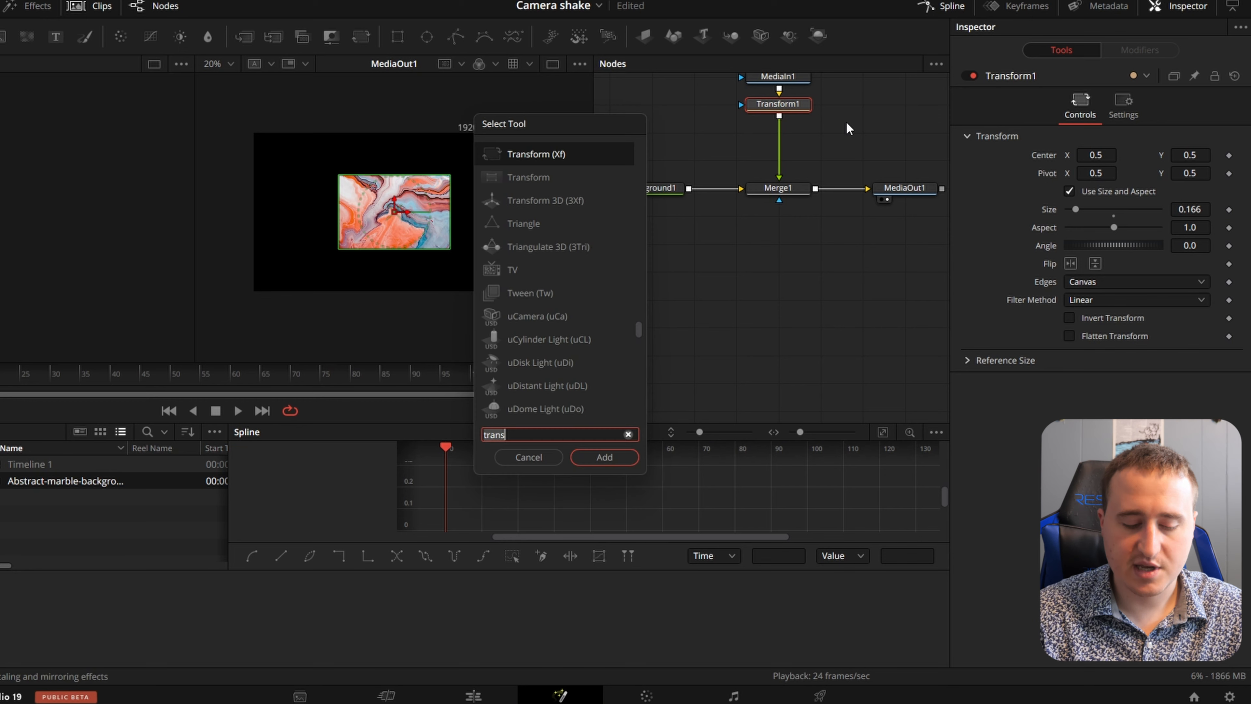
Step: Insert CameraShake1 between Transform1 and Merge1 via the tool search
text(camera Shake)
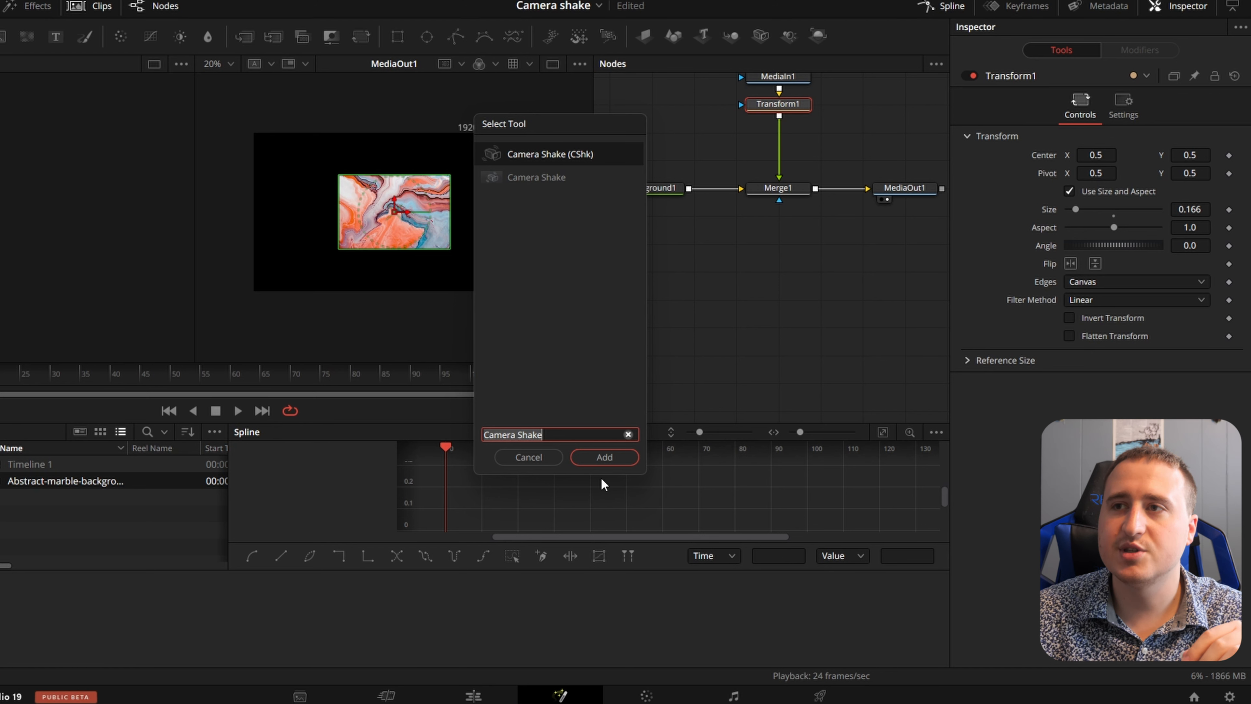
click(604, 458)
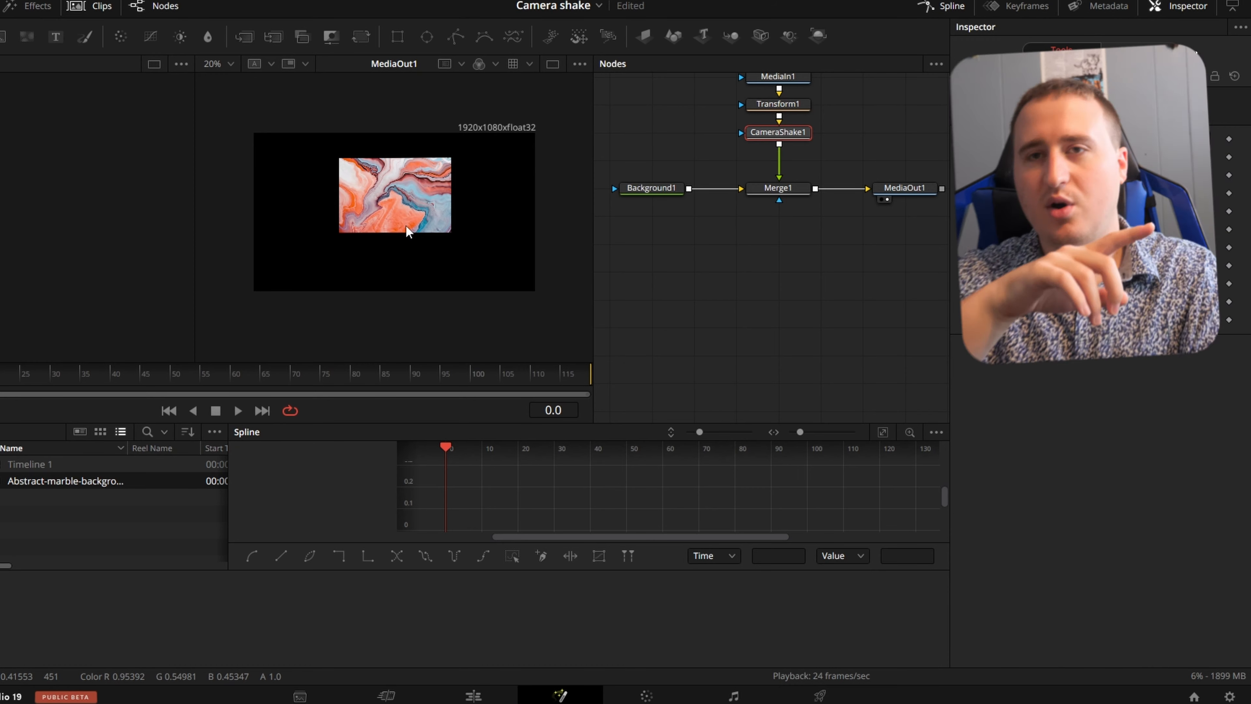
Step: Set CameraShake1's X Deviation to 0.014, Y Deviation 0.022 and lower the Rotation Deviation
click(778, 132)
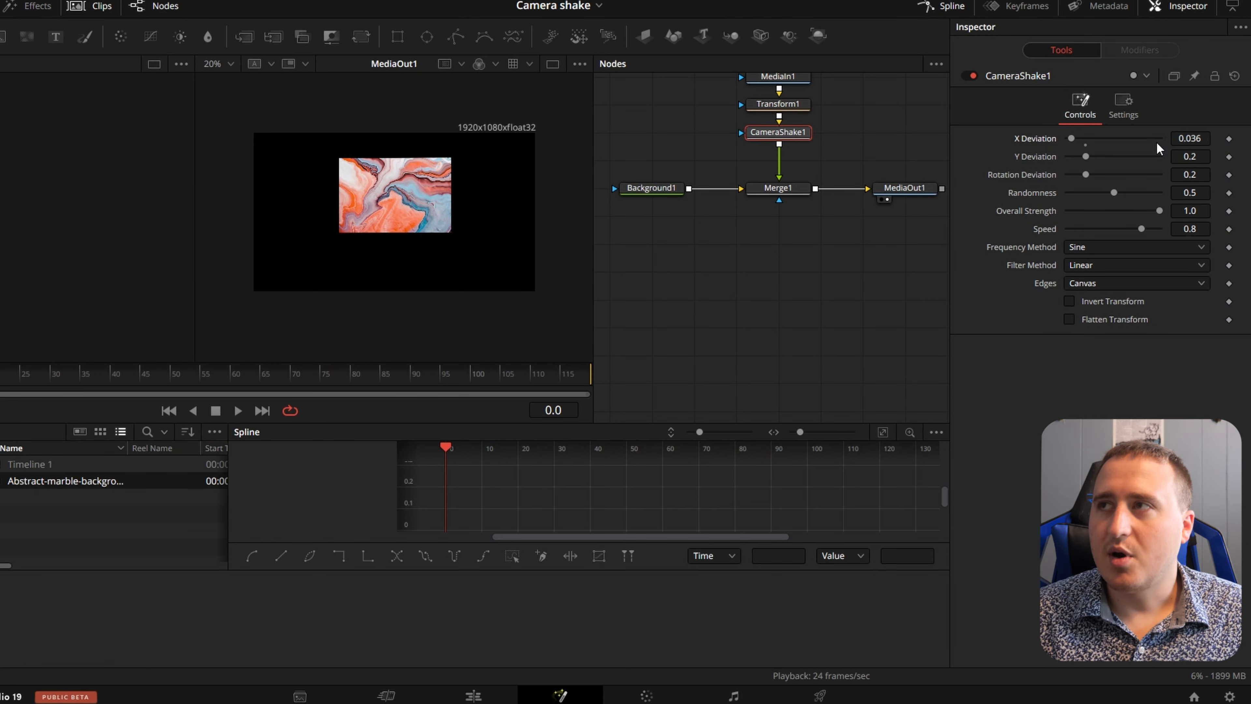
text(0.014)
text(0.178)
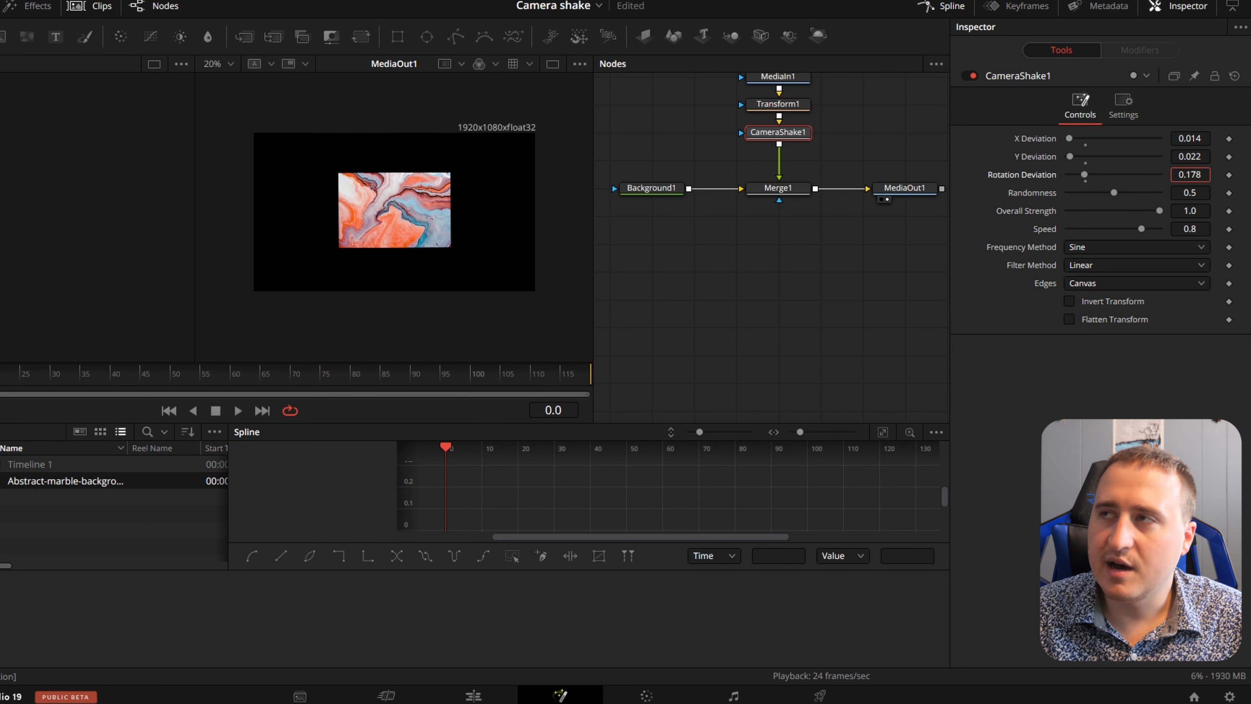
click(1190, 174)
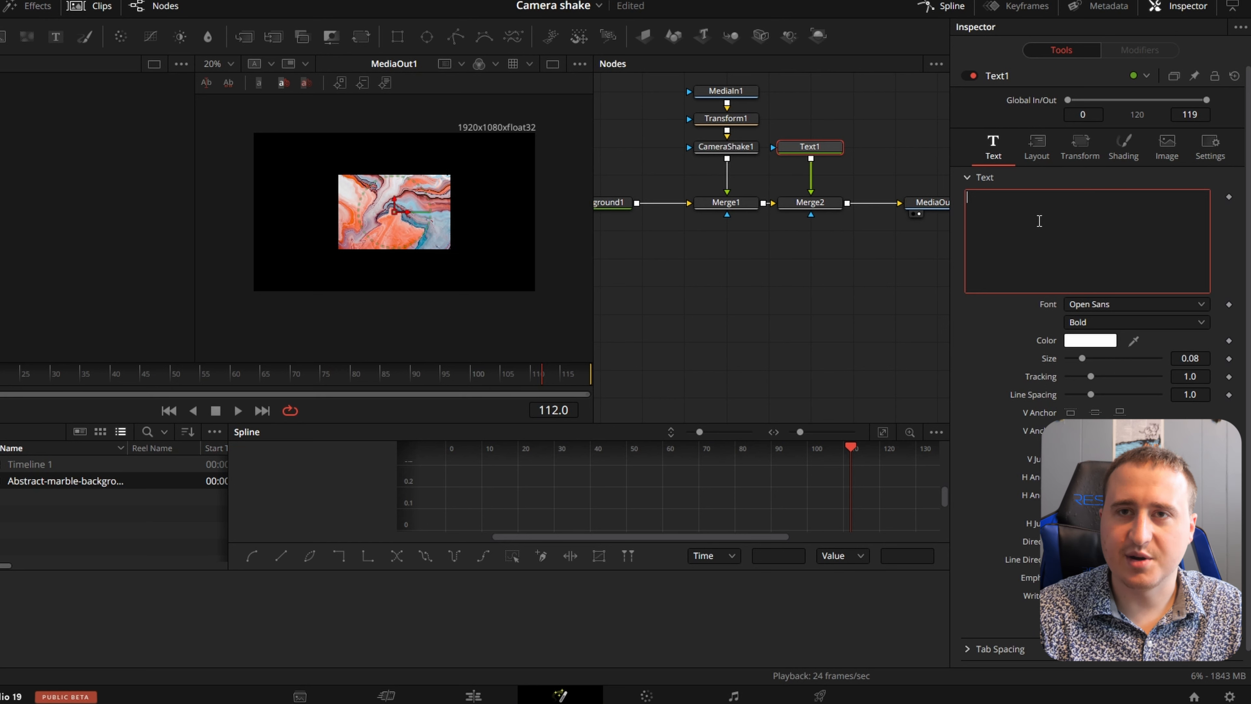
Step: Make Text1 read 'ART' in Open Sans Bold white and raise its Size to 0.31
text(ART)
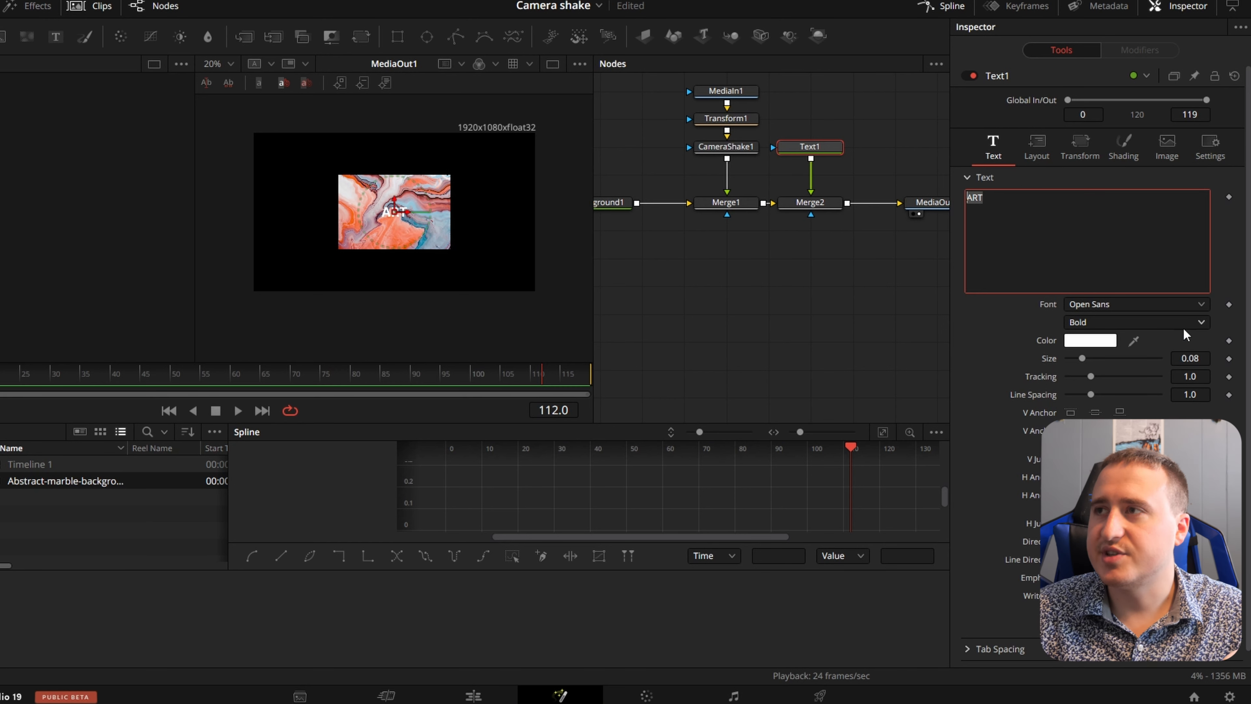
drag(1082, 358, 1125, 358)
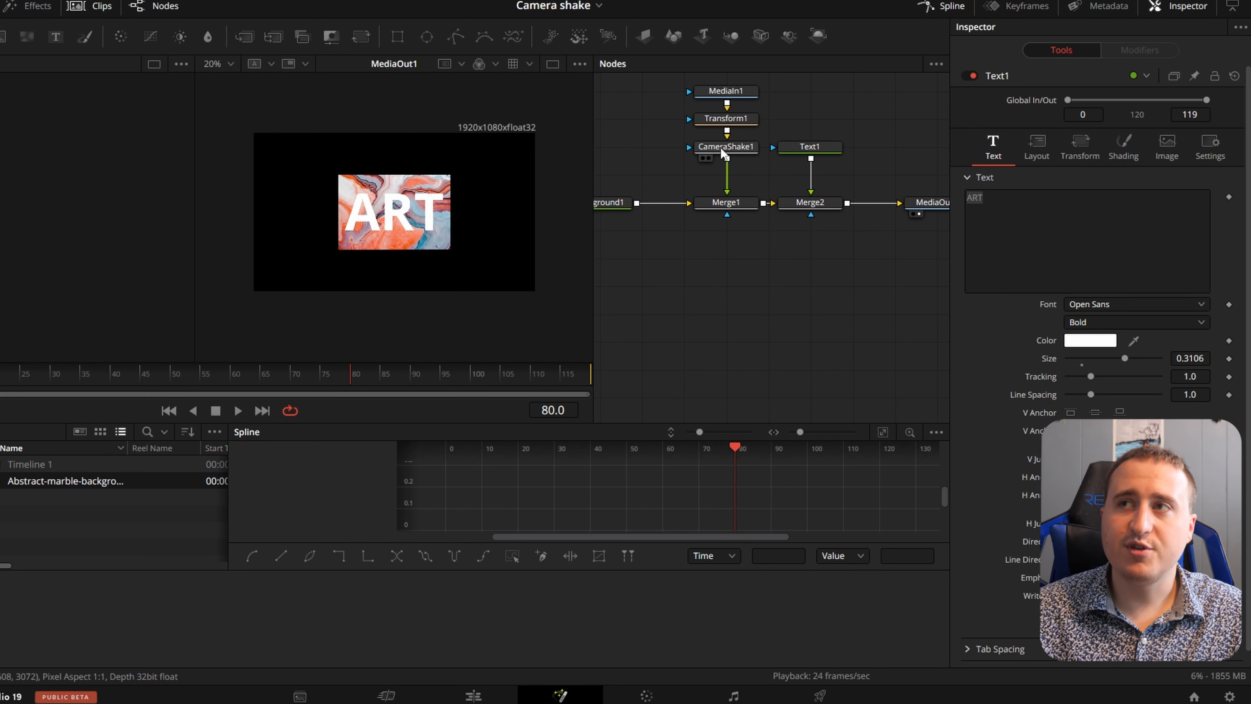
Step: Copy CameraShake1 and paste it as CameraShake1_1 between Text1 and Merge2
click(725, 146)
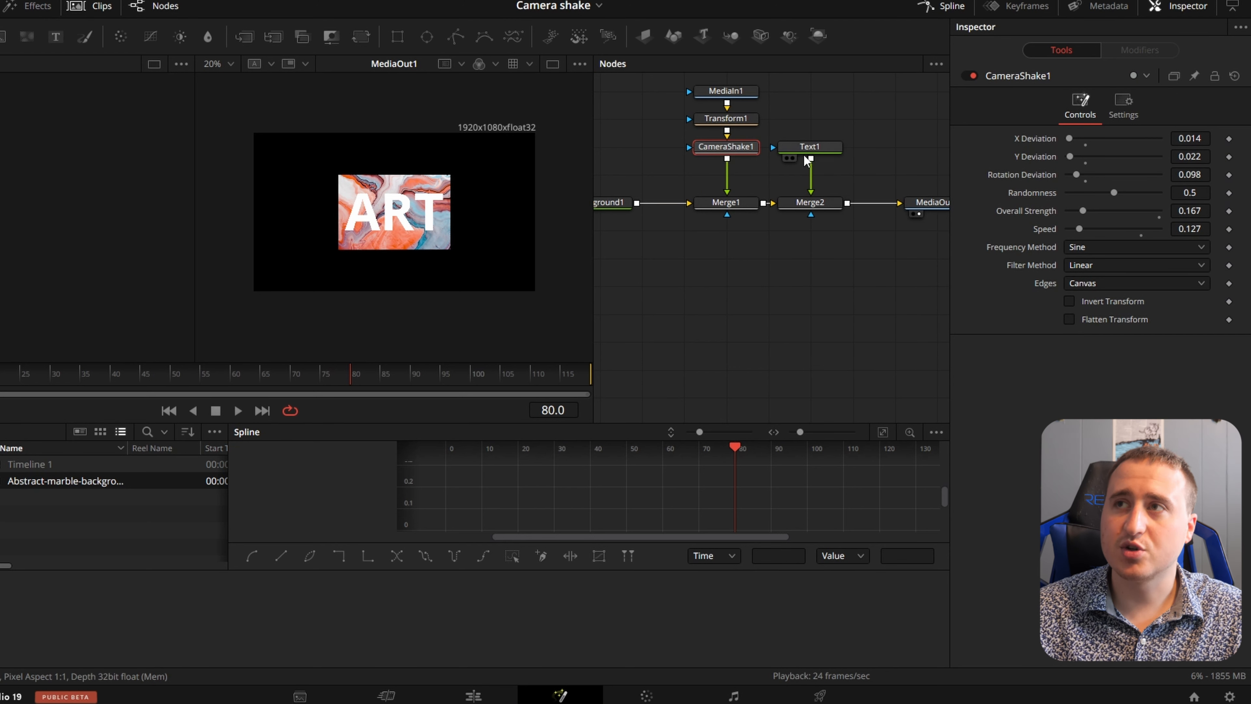
click(810, 146)
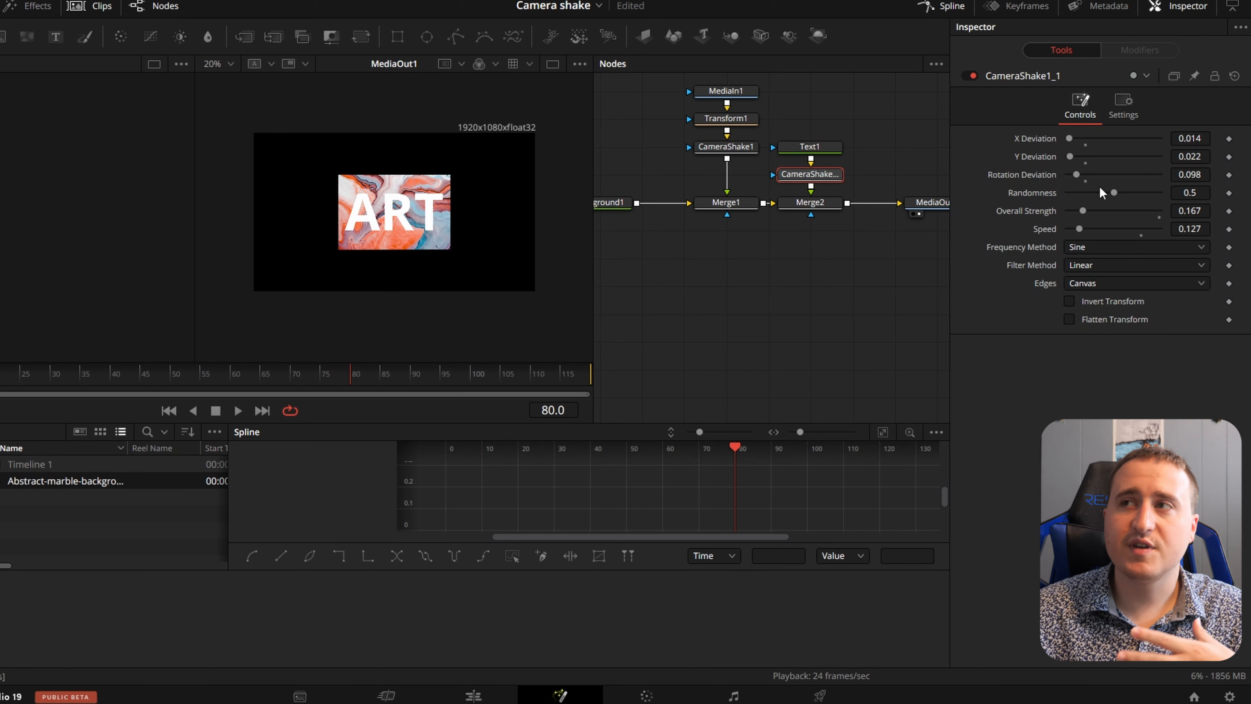
mouse_move(653, 362)
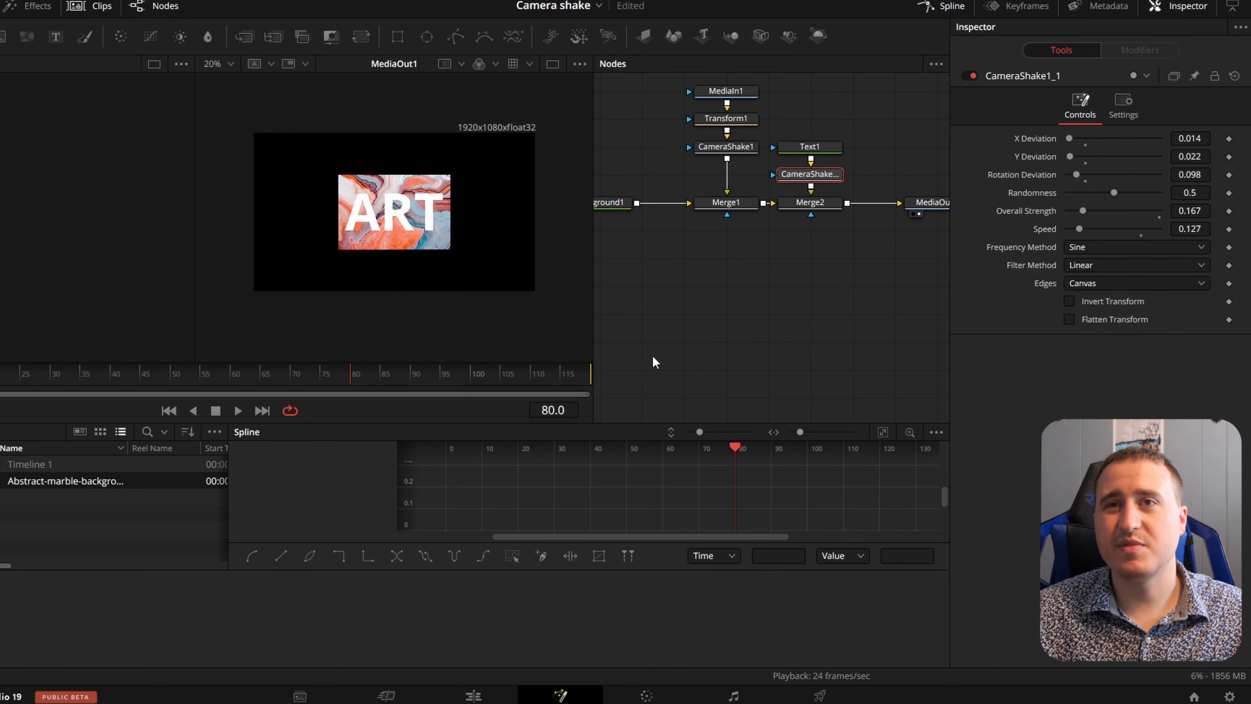